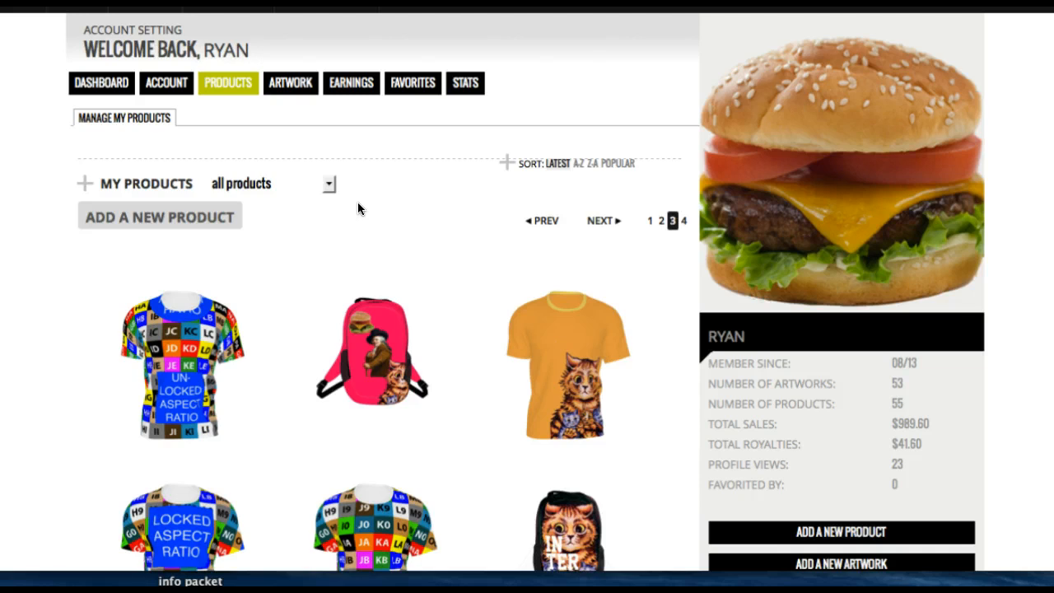
Scroll down the Manage My Products grid to reach the DUCREUX backpack's Edit option.
{"action": "scroll", "scroll_direction": "down", "scroll_amount": 3}
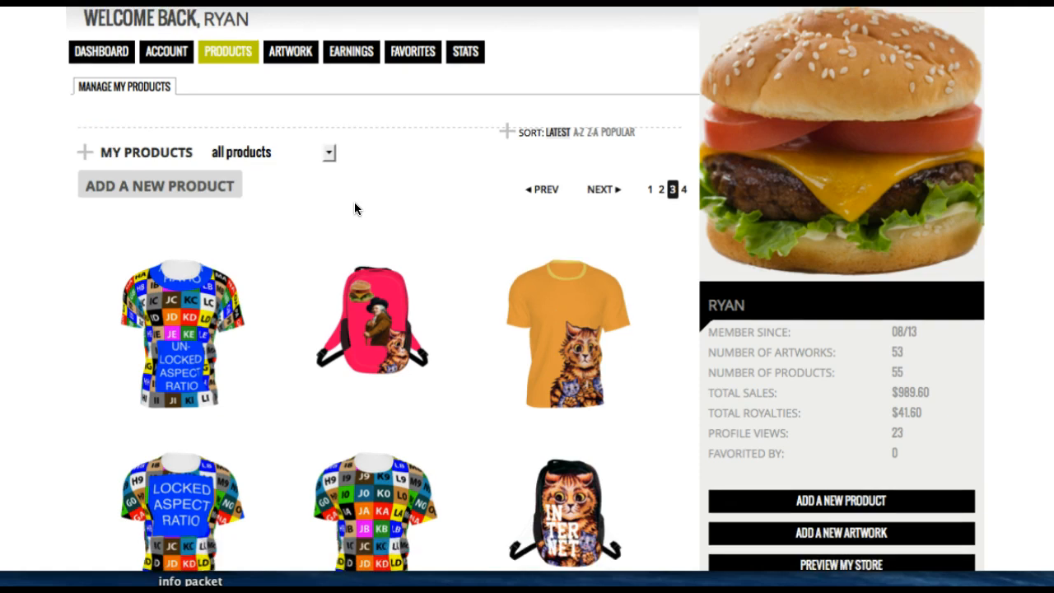
{"action": "scroll", "scroll_direction": "down", "scroll_amount": 3}
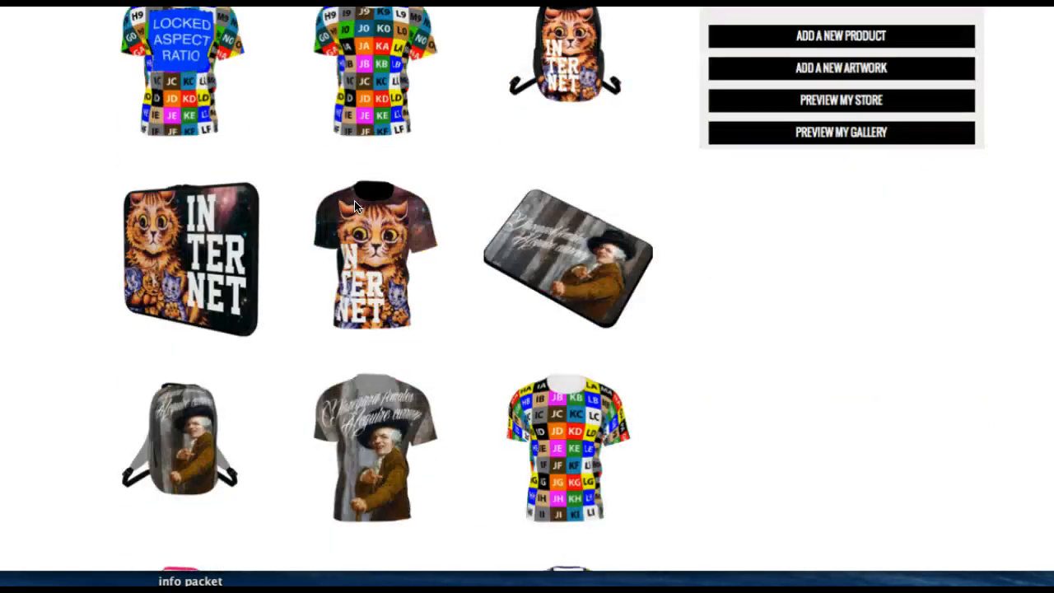
{"action": "scroll", "scroll_direction": "down", "scroll_amount": 3}
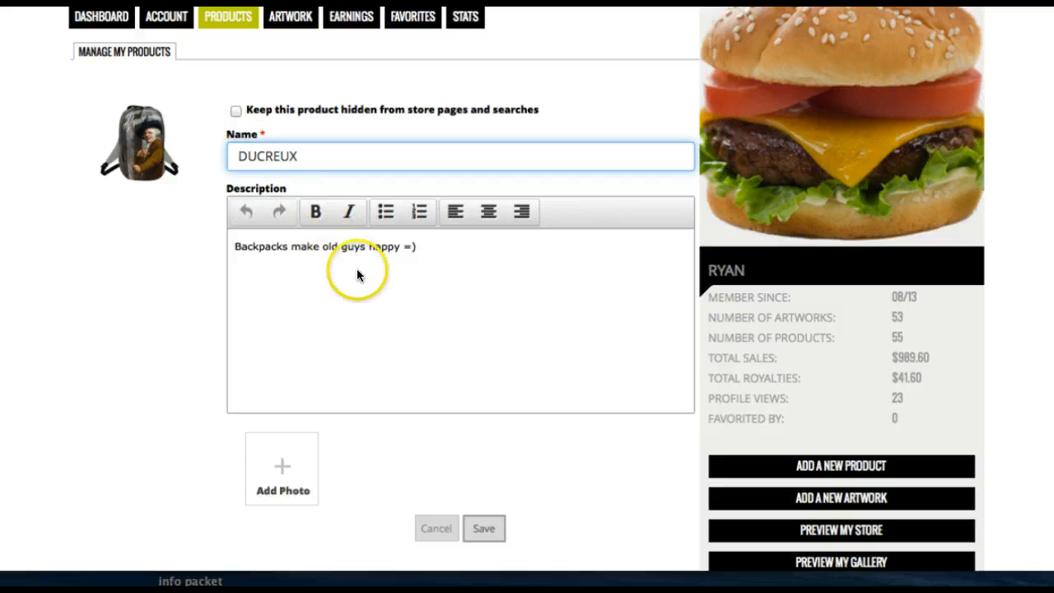
Upload photo 1.JPG from Downloads as the backpack's first product photo.
{"action": "scroll", "scroll_direction": "down", "scroll_amount": 3}
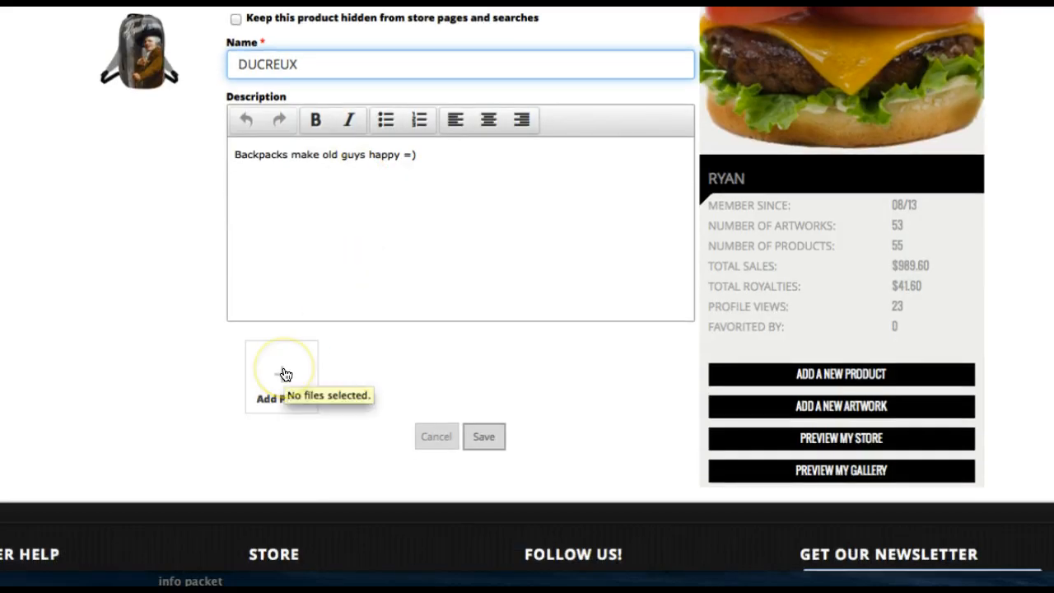
{"action": "left_click", "coordinate": [281, 375]}
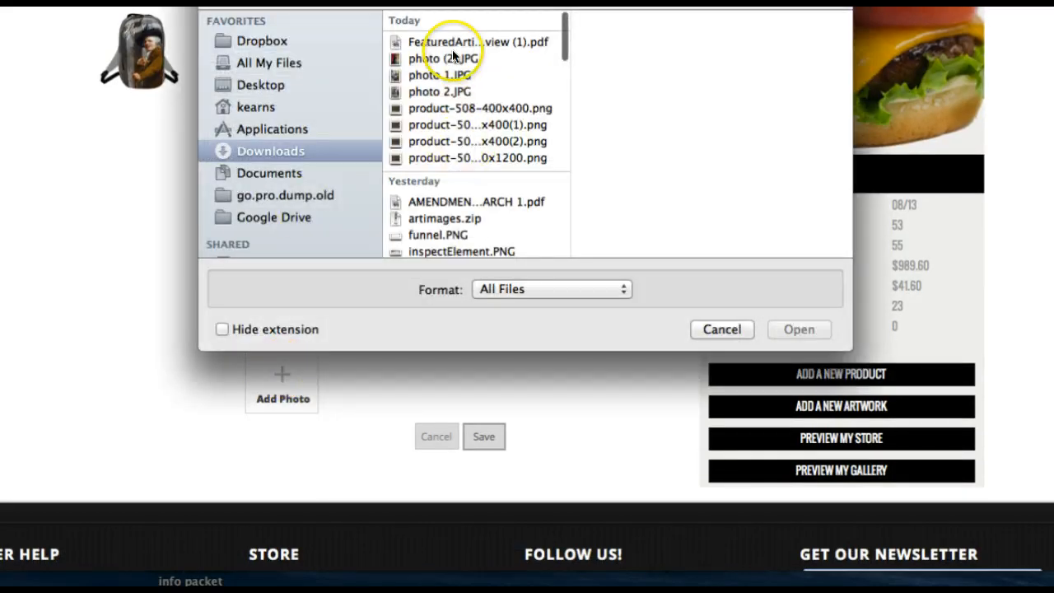
{"action": "left_click", "coordinate": [439, 75]}
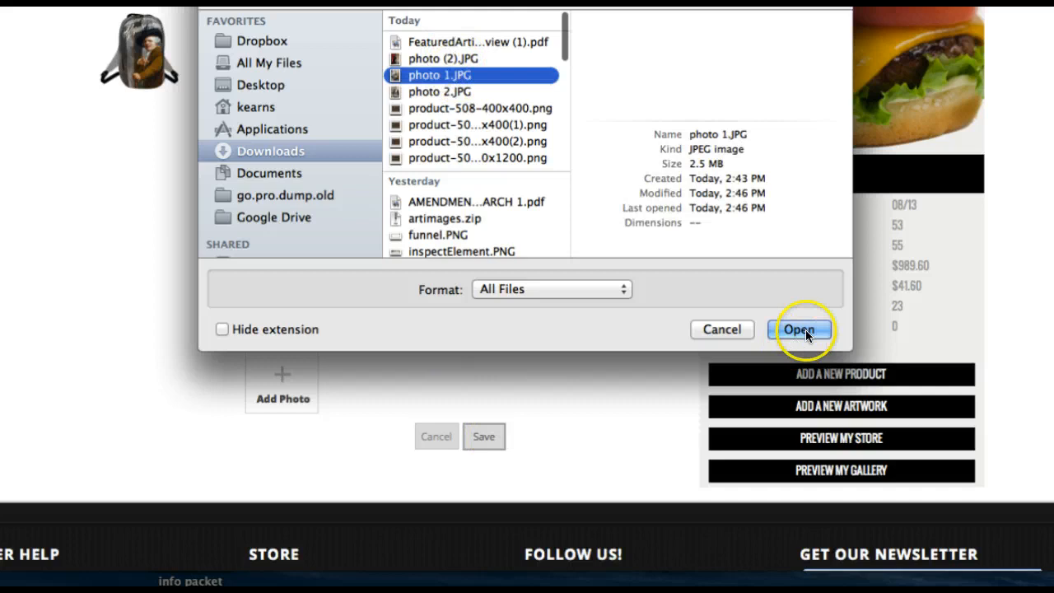
{"action": "left_click", "coordinate": [800, 329]}
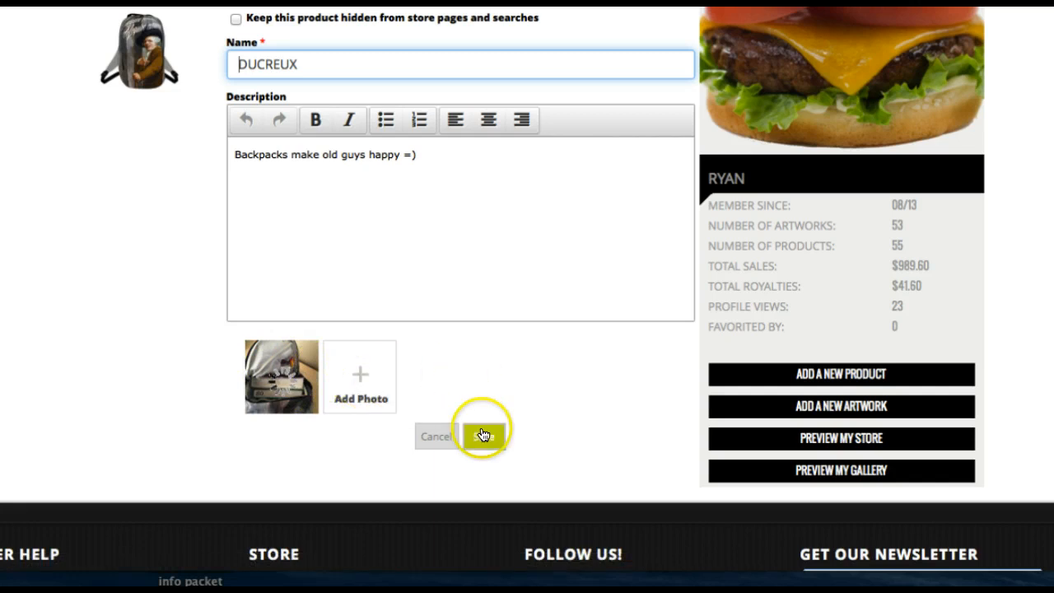
{"action": "left_click", "coordinate": [359, 376]}
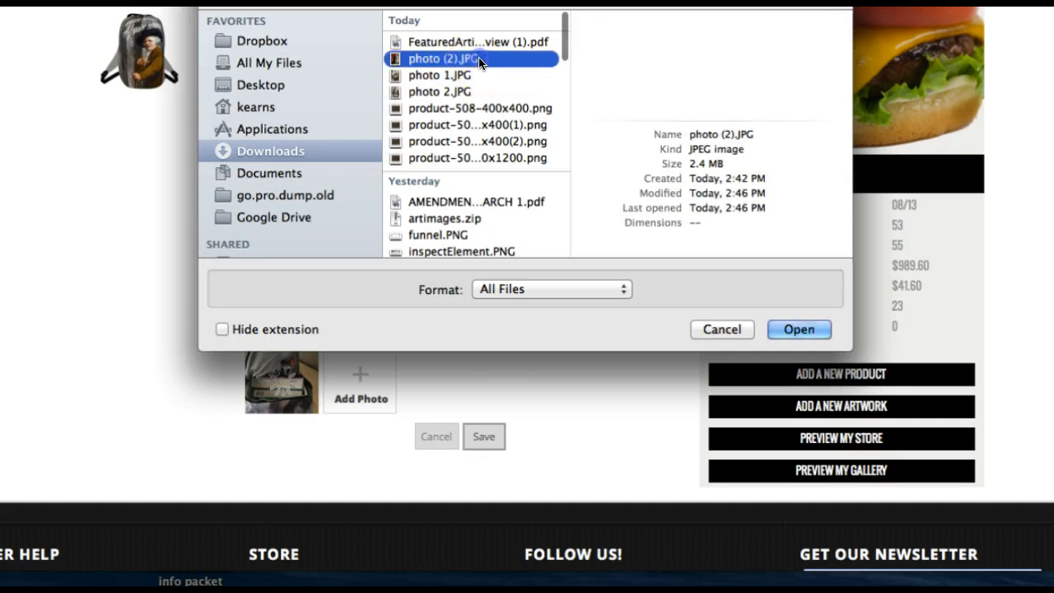
Upload photo (2).JPG, save DUCREUX with both photos, and view its product page.
{"action": "left_click", "coordinate": [799, 329]}
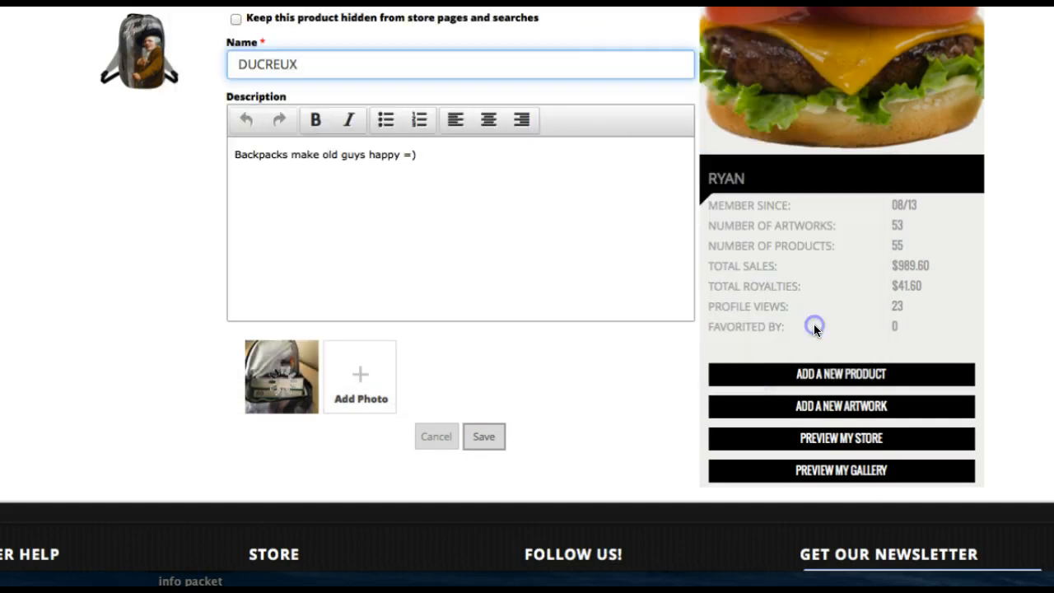
{"action": "left_click", "coordinate": [483, 436]}
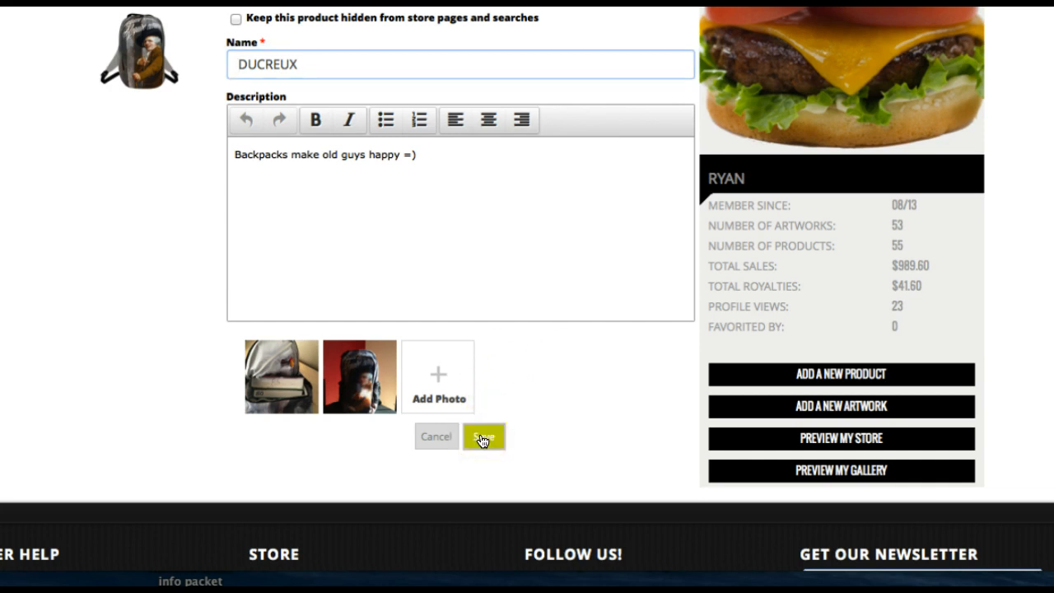
{"action": "left_click", "coordinate": [484, 437]}
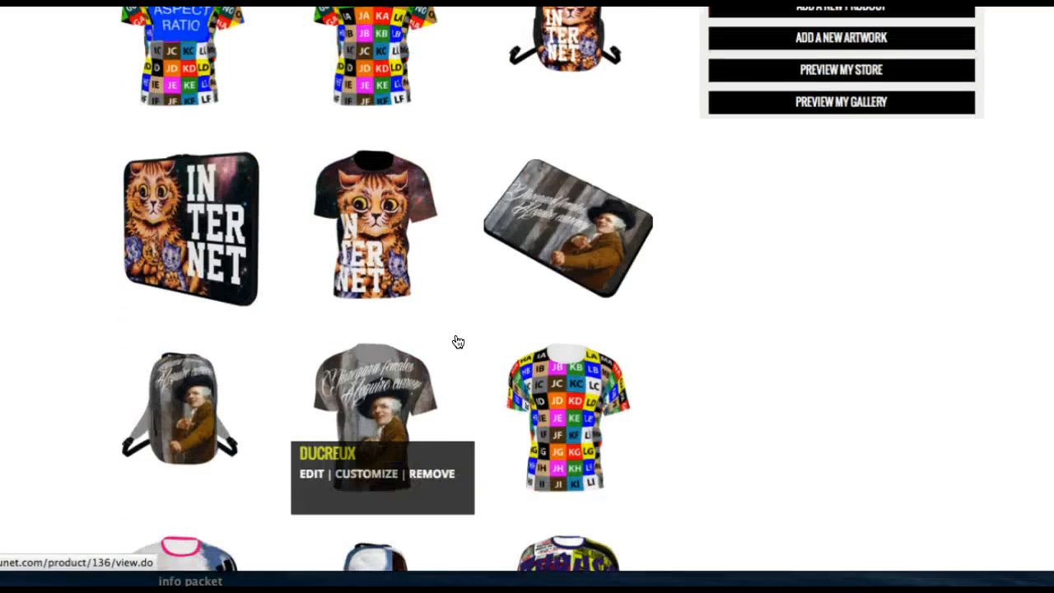
{"action": "scroll", "scroll_direction": "down", "scroll_amount": 3}
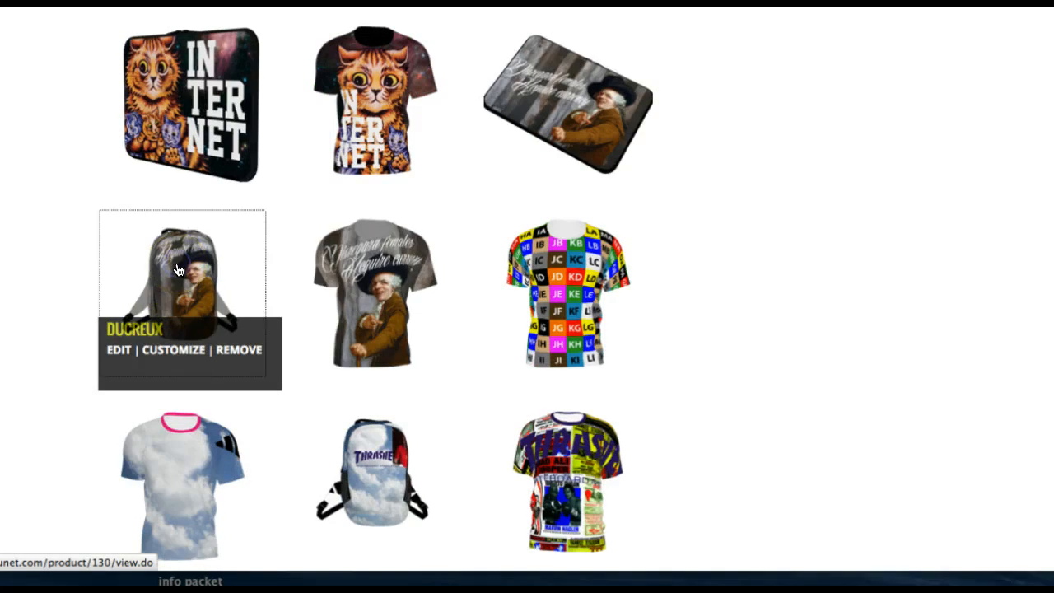
{"action": "left_click", "coordinate": [177, 270]}
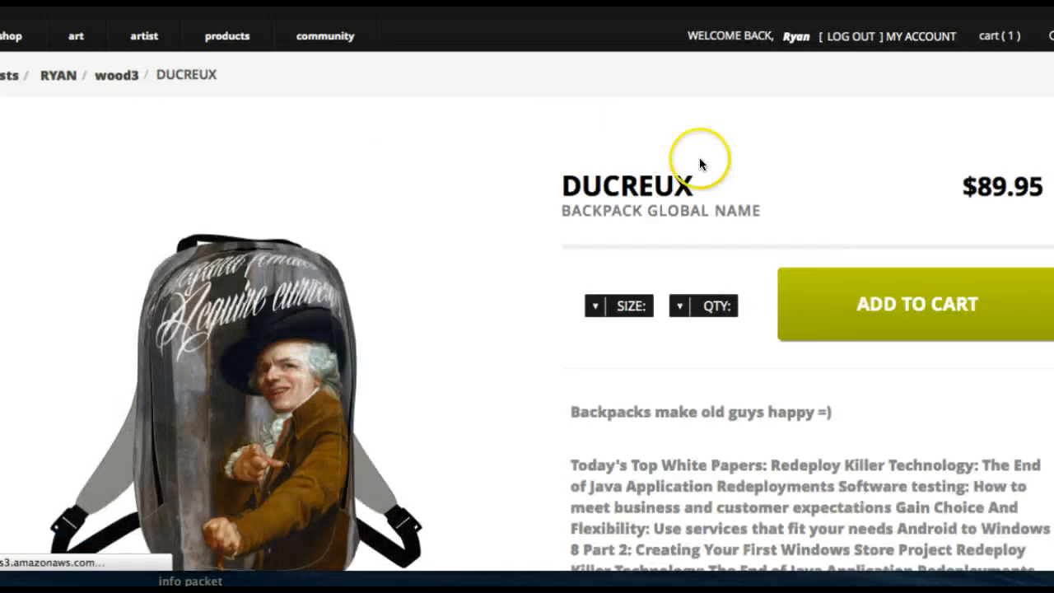
{"action": "scroll", "scroll_direction": "down", "scroll_amount": 3}
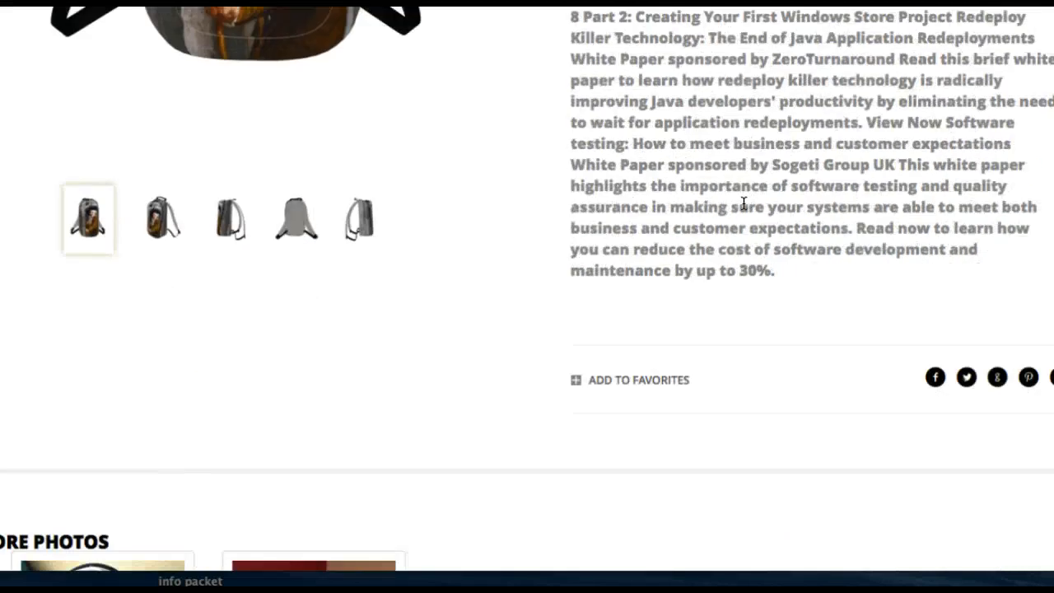
{"action": "scroll", "scroll_direction": "down", "scroll_amount": 3}
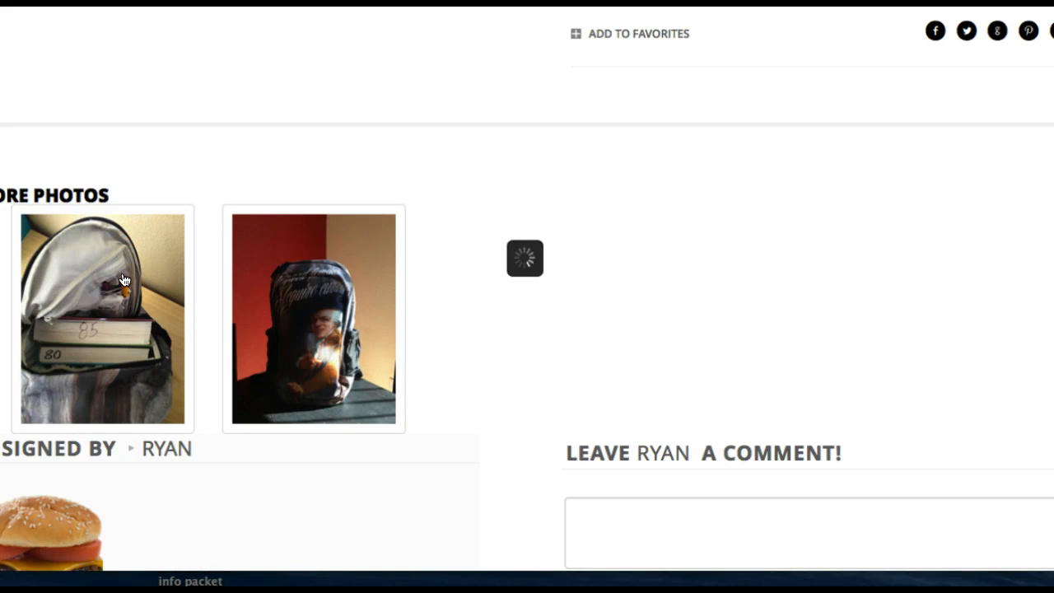
{"action": "left_click", "coordinate": [103, 319]}
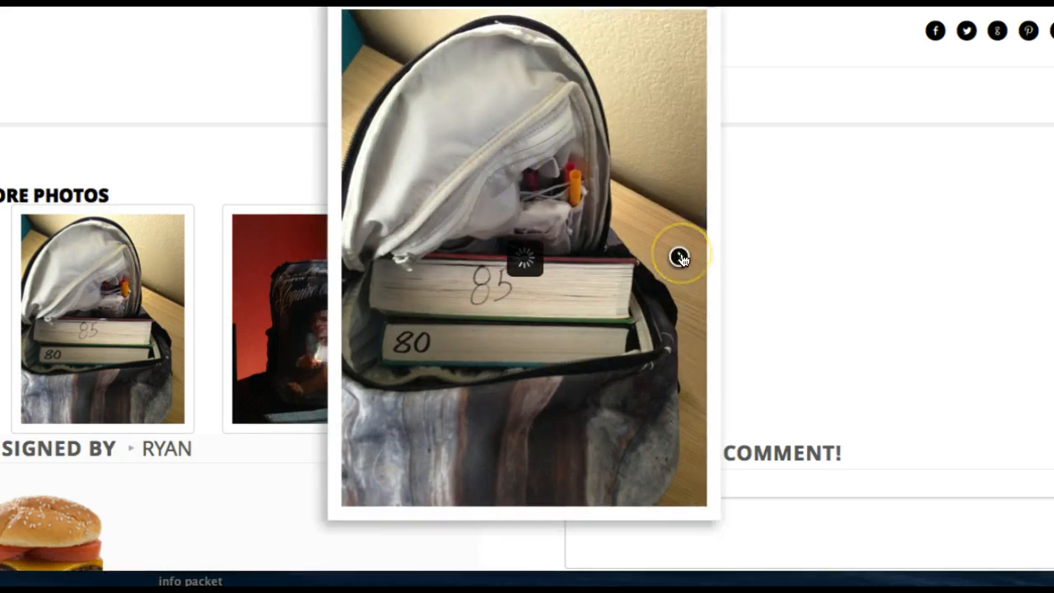
{"action": "left_click", "coordinate": [680, 256]}
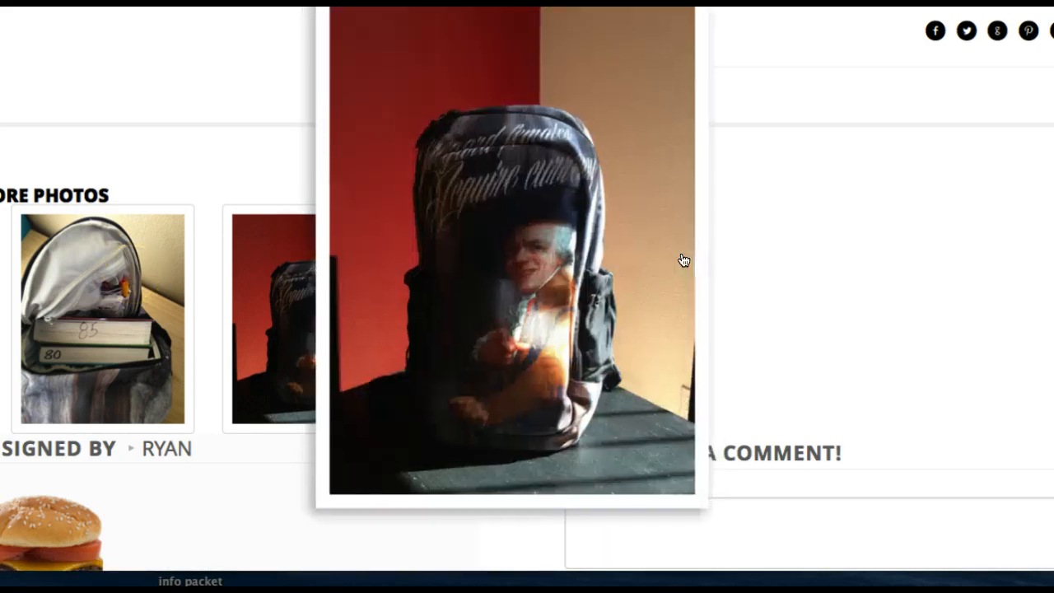
{"action": "left_click", "coordinate": [683, 259]}
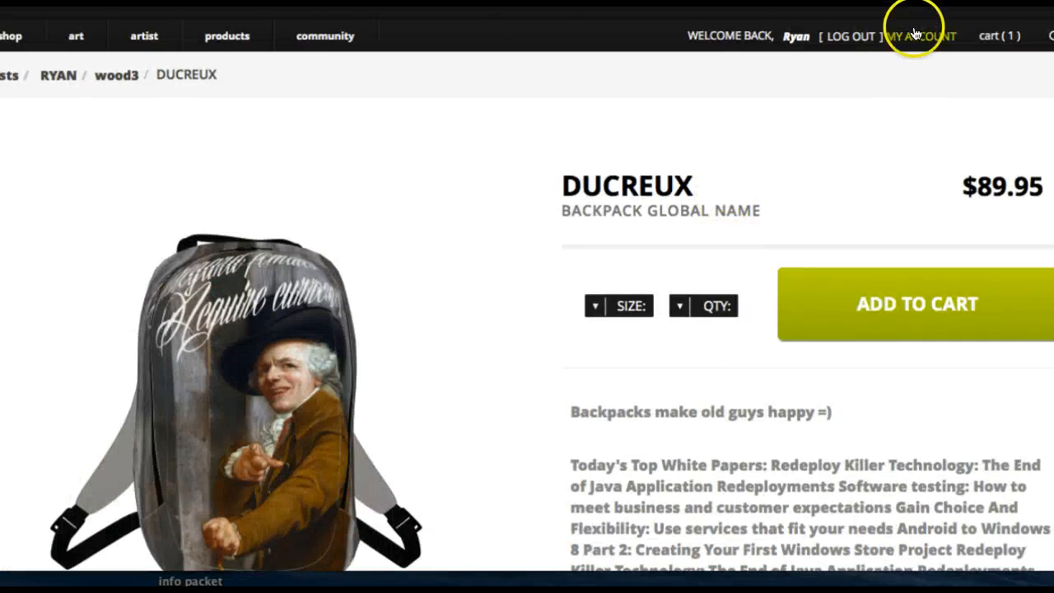
Go to My Account and open the Products list to edit DUCREUX.
{"action": "left_click", "coordinate": [922, 35]}
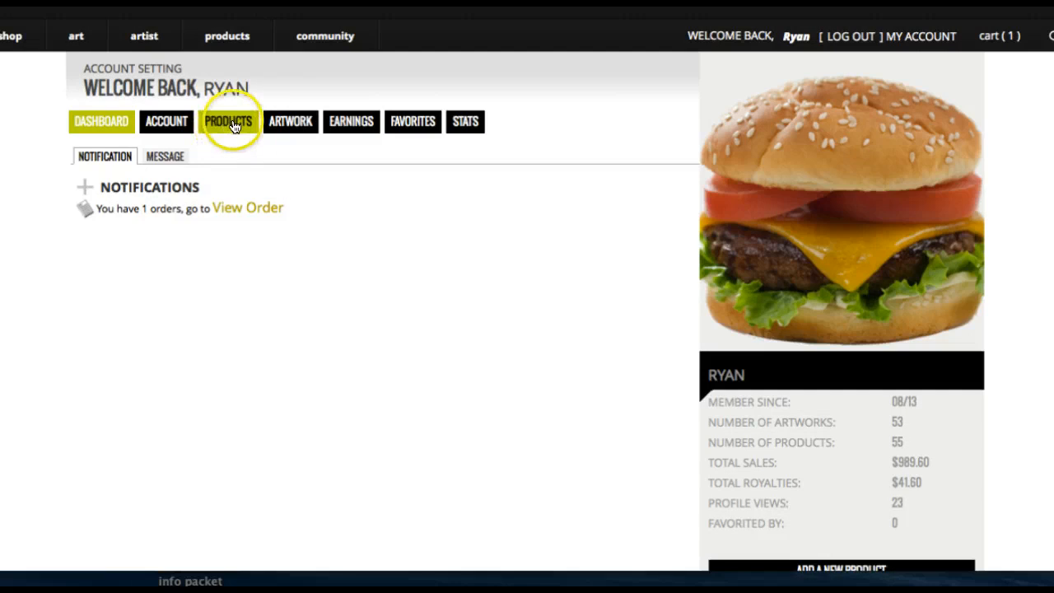
{"action": "left_click", "coordinate": [228, 122]}
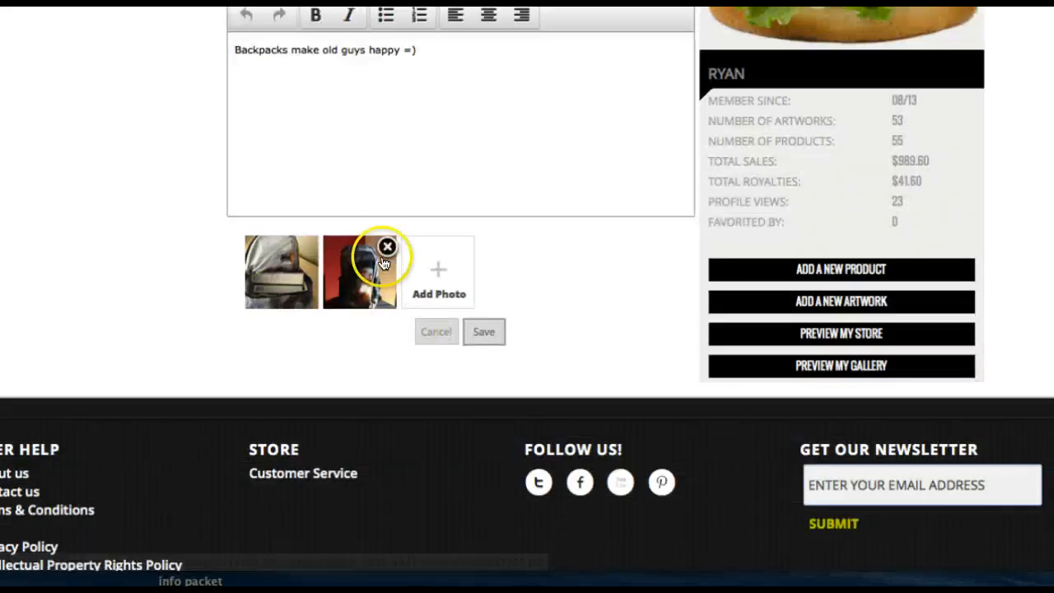
Remove the second photo thumbnail, confirm with OK, and save the backpack.
{"action": "left_click", "coordinate": [387, 247]}
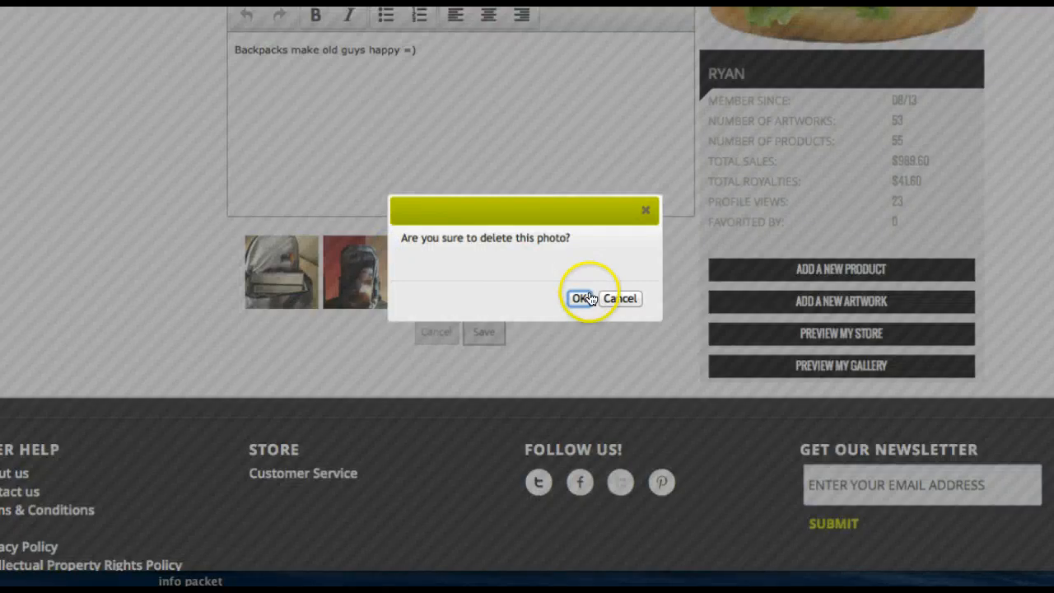
{"action": "left_click", "coordinate": [584, 297]}
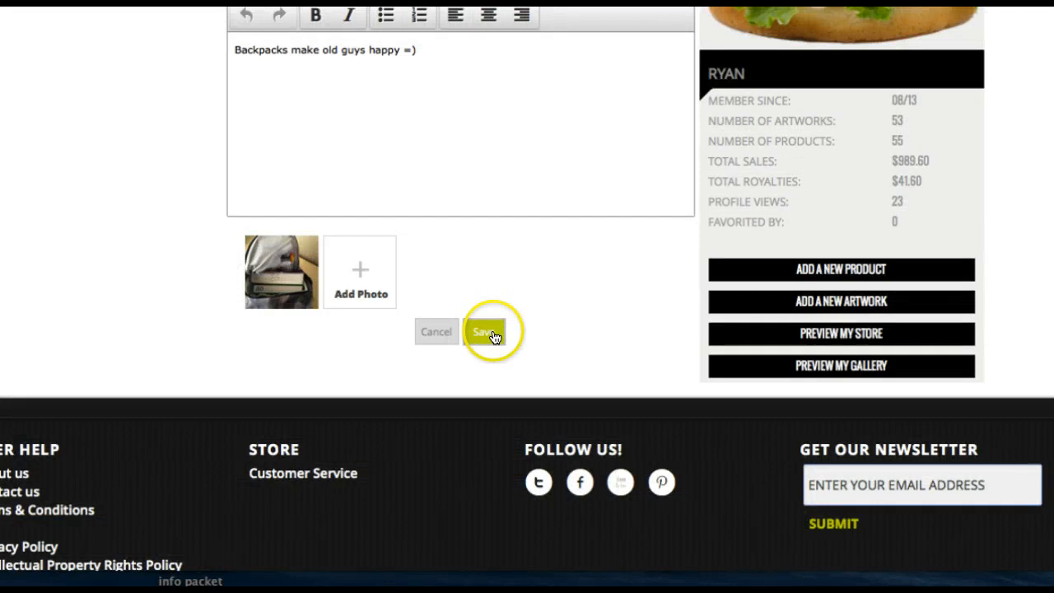
{"action": "left_click", "coordinate": [483, 331]}
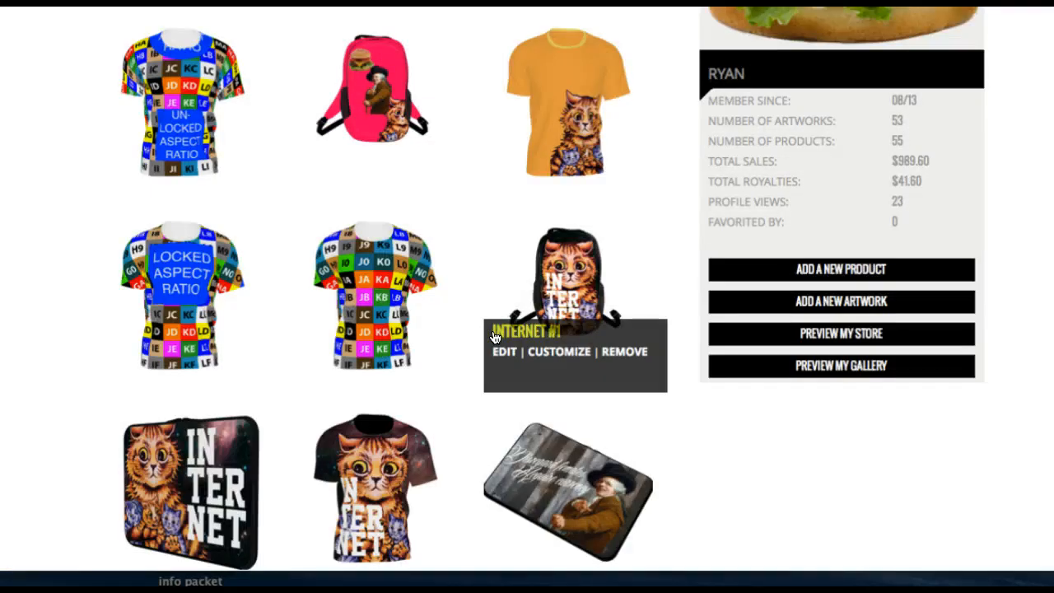